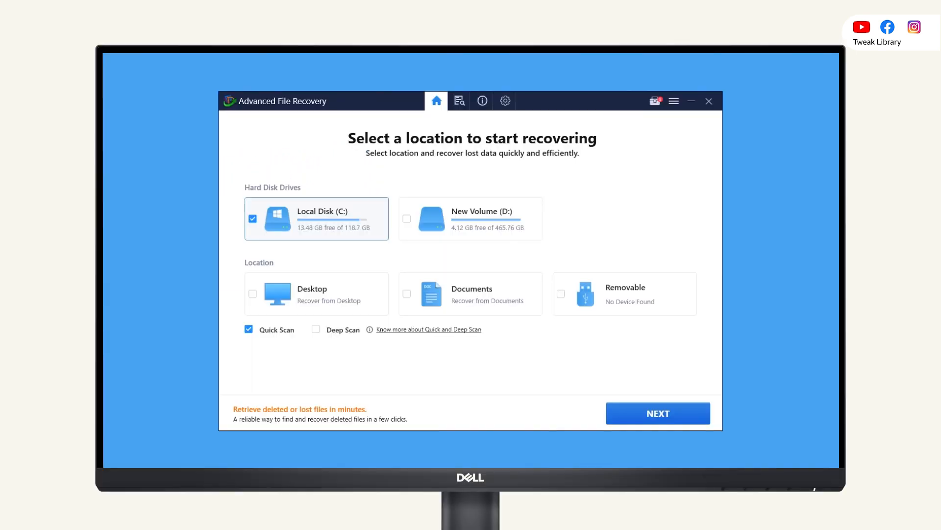
mouse_move(468, 236)
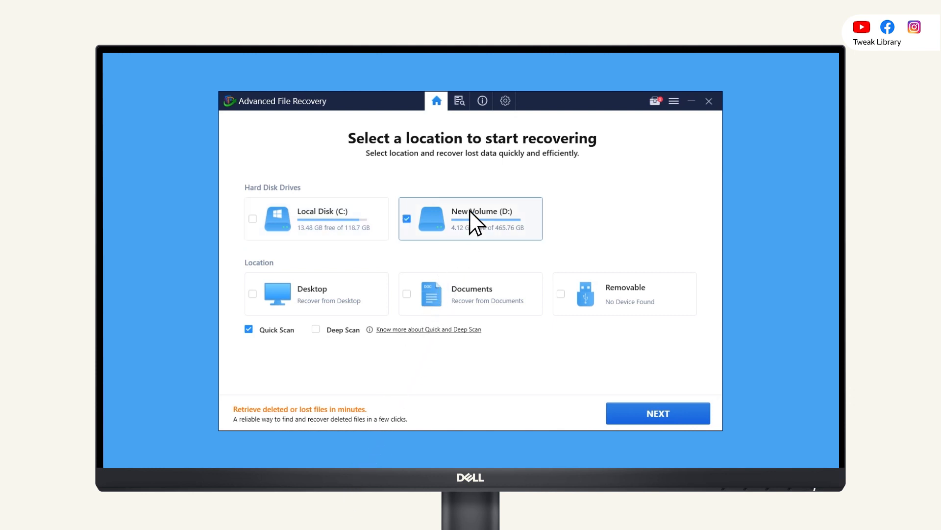
- Choose Deep Scan for New Volume (D:) and proceed to file-type selection
click(316, 329)
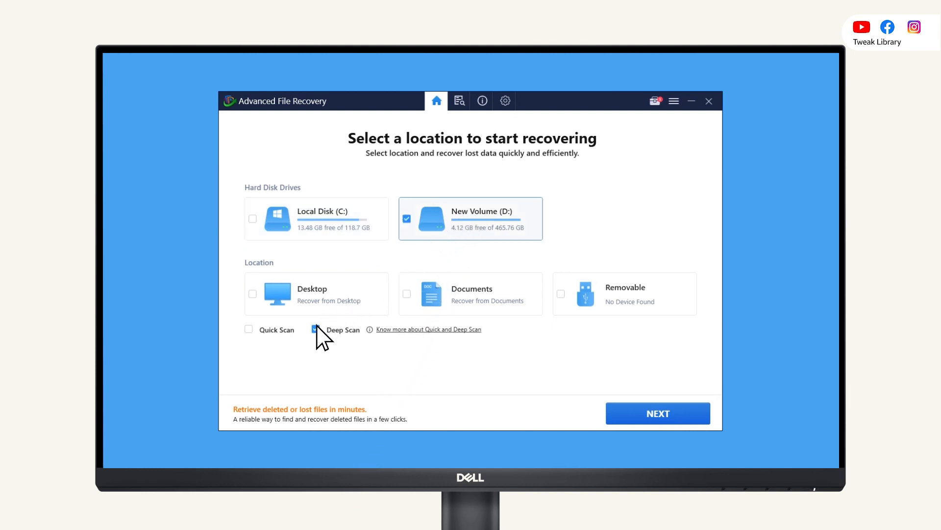
click(658, 413)
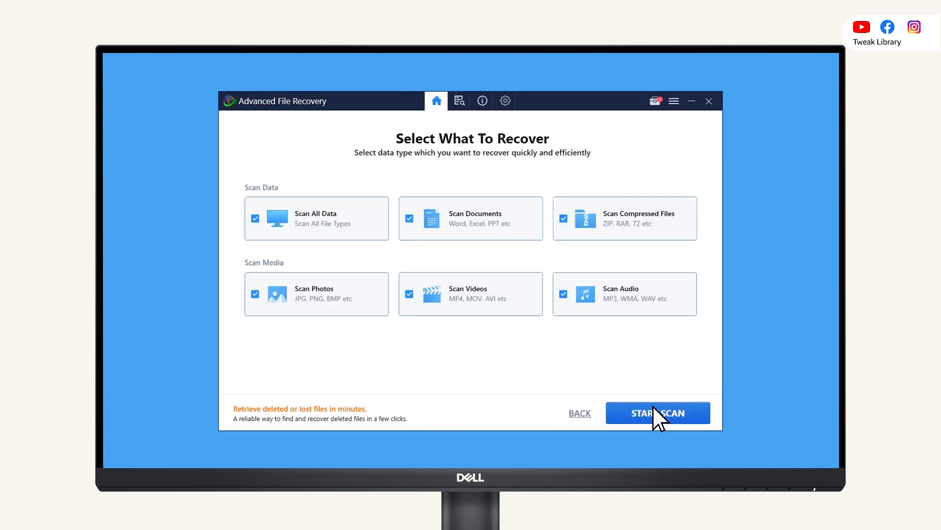
mouse_move(382, 254)
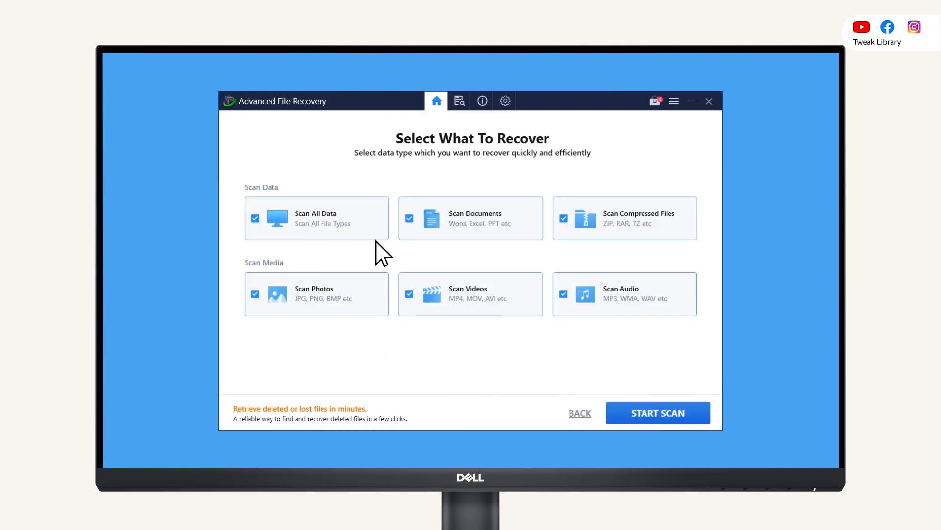
mouse_move(369, 299)
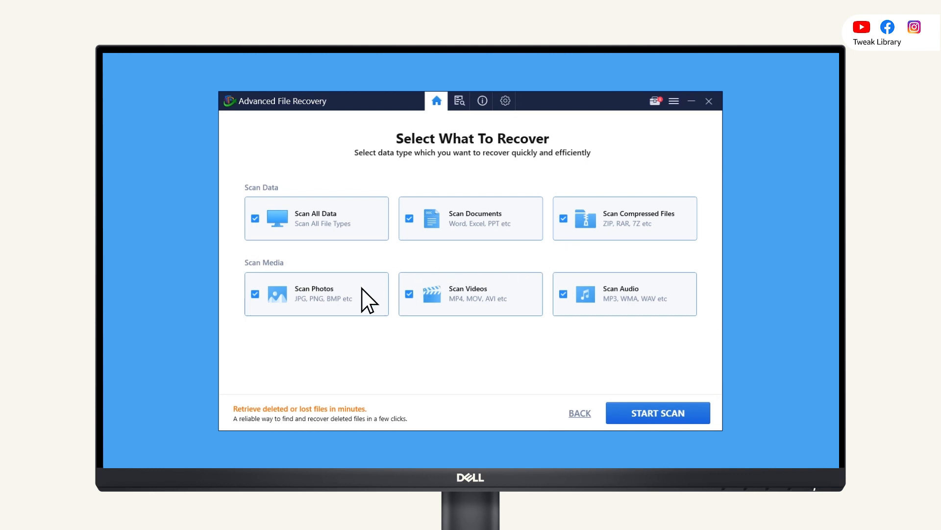
mouse_move(618, 316)
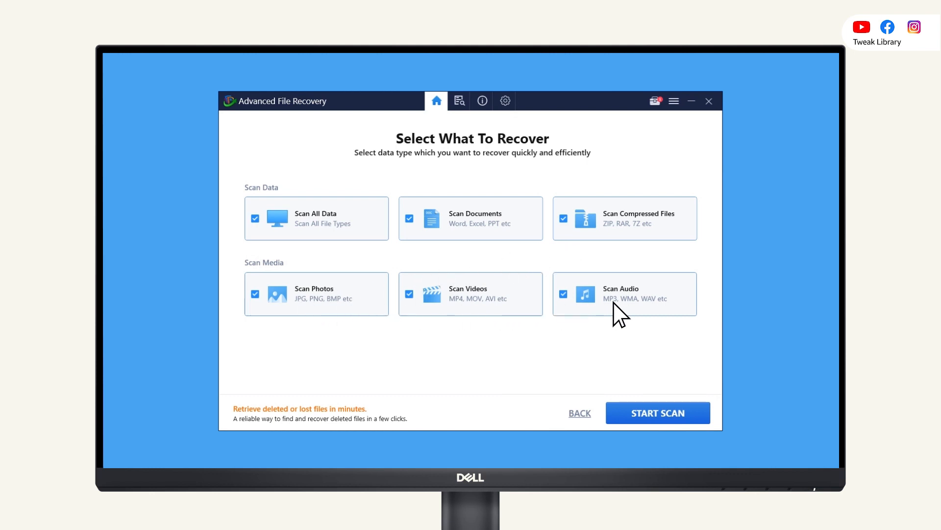
- Start the deep scan with every Scan Data and Scan Media category included
click(657, 412)
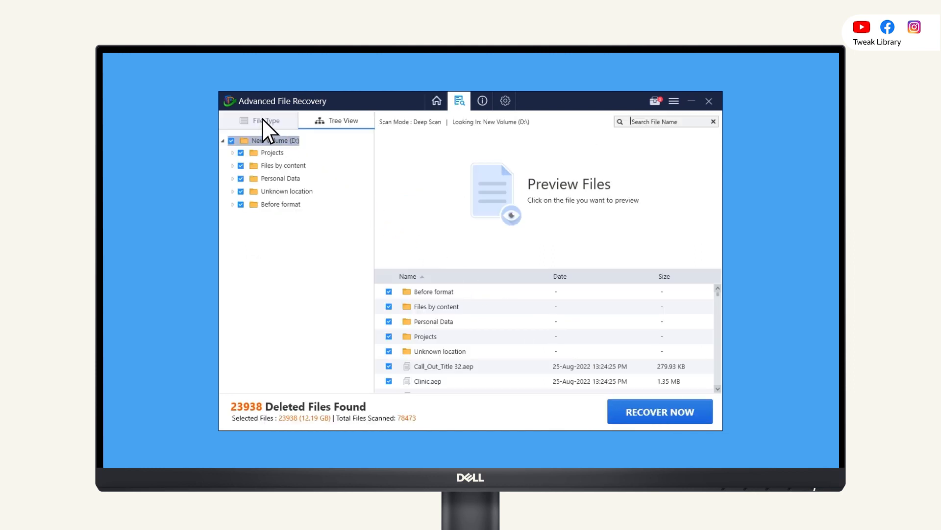
- Select the 808 JPG photos under File Type and recover them to TOSHIBA EXT (E:)
click(265, 120)
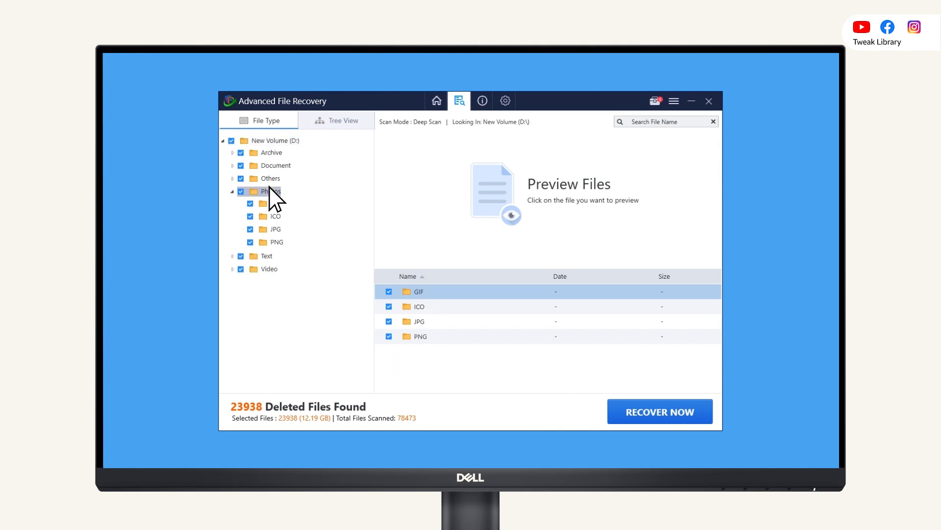
click(275, 229)
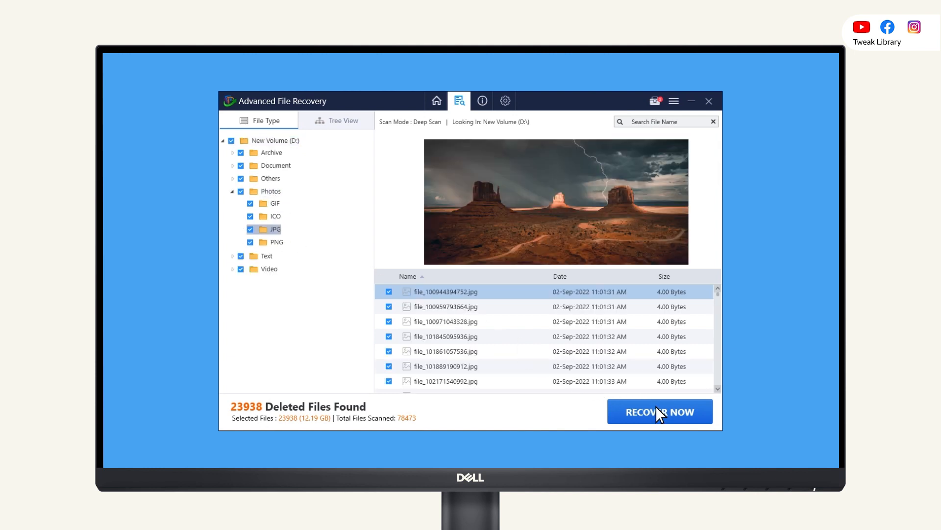
click(659, 411)
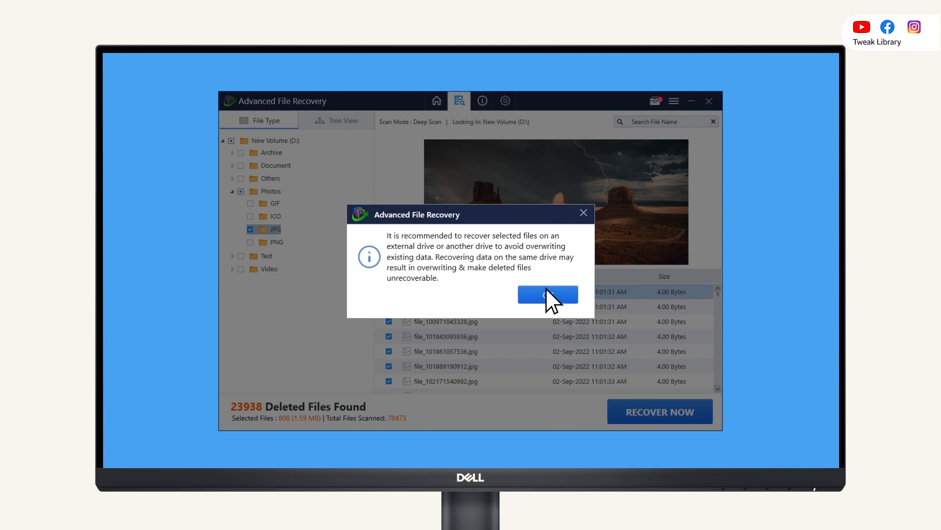
click(547, 294)
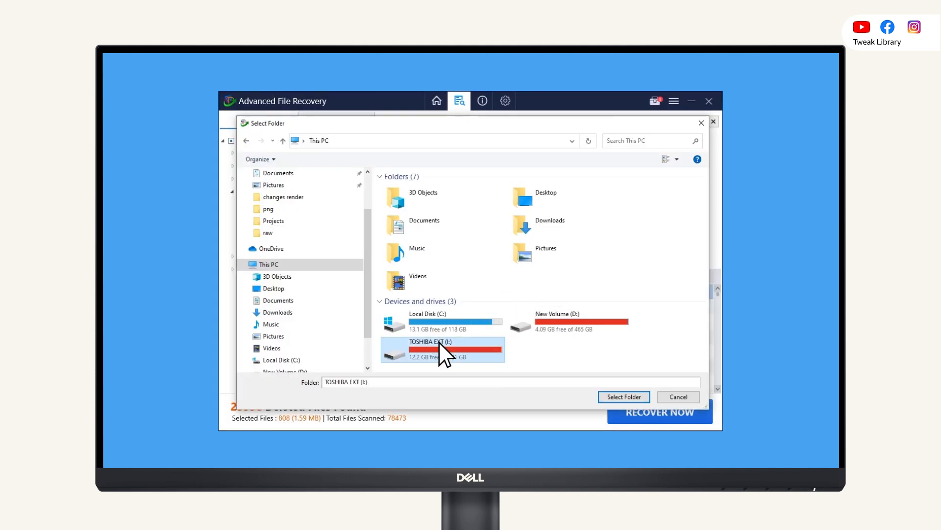
click(623, 396)
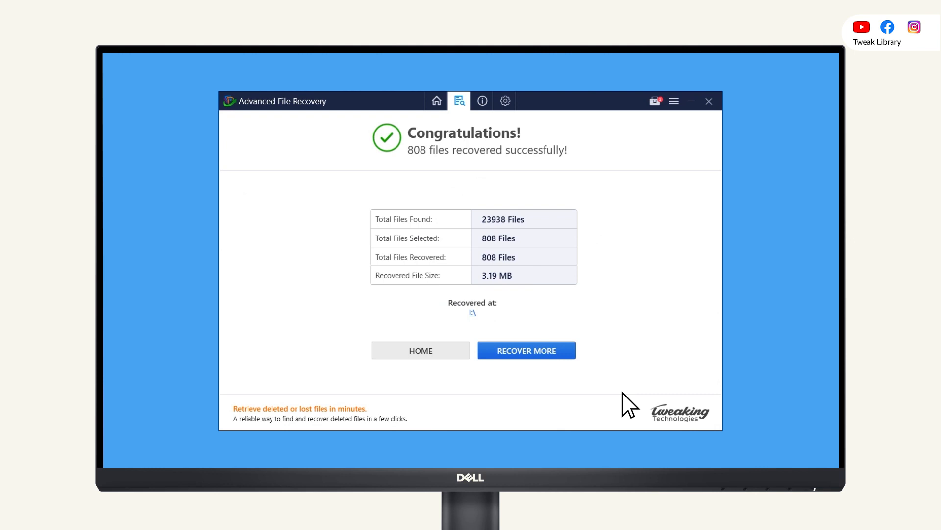